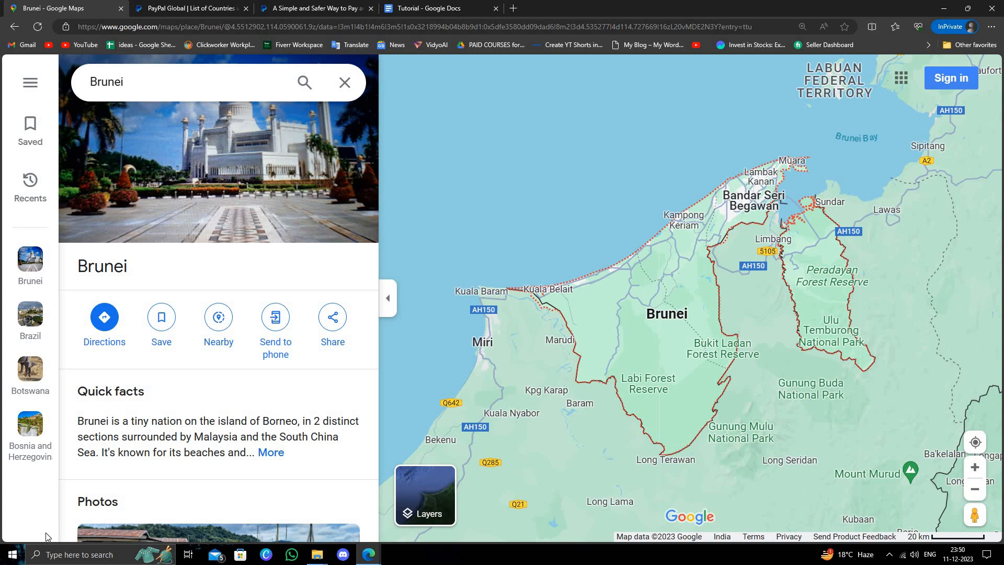
pyautogui.moveTo(55, 524)
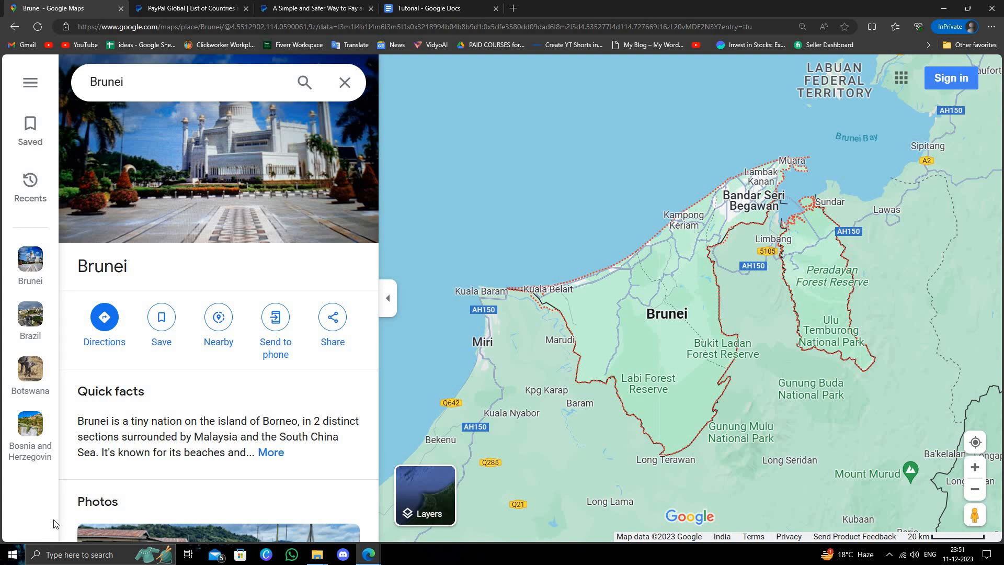
pyautogui.moveTo(36, 493)
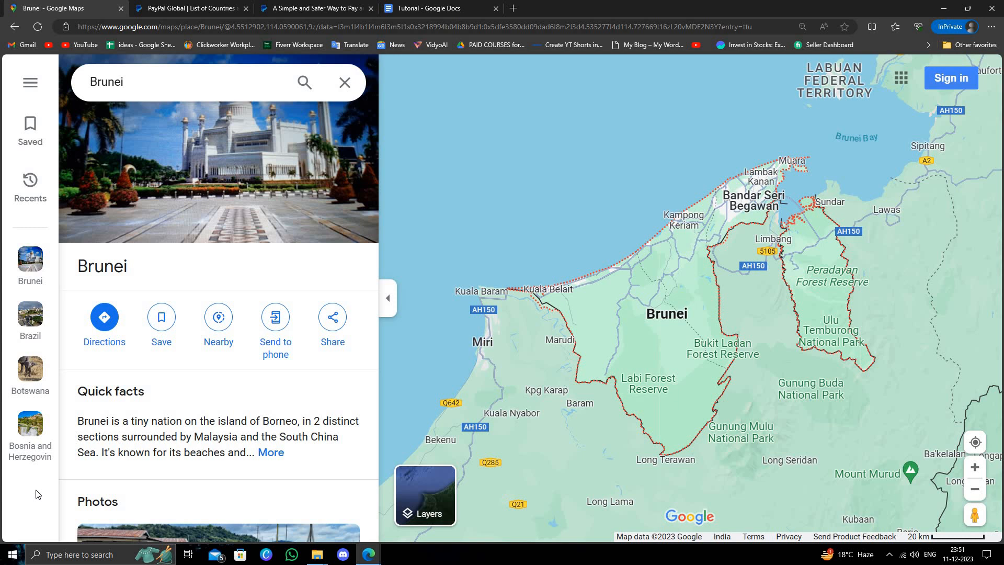
pyautogui.moveTo(665, 331)
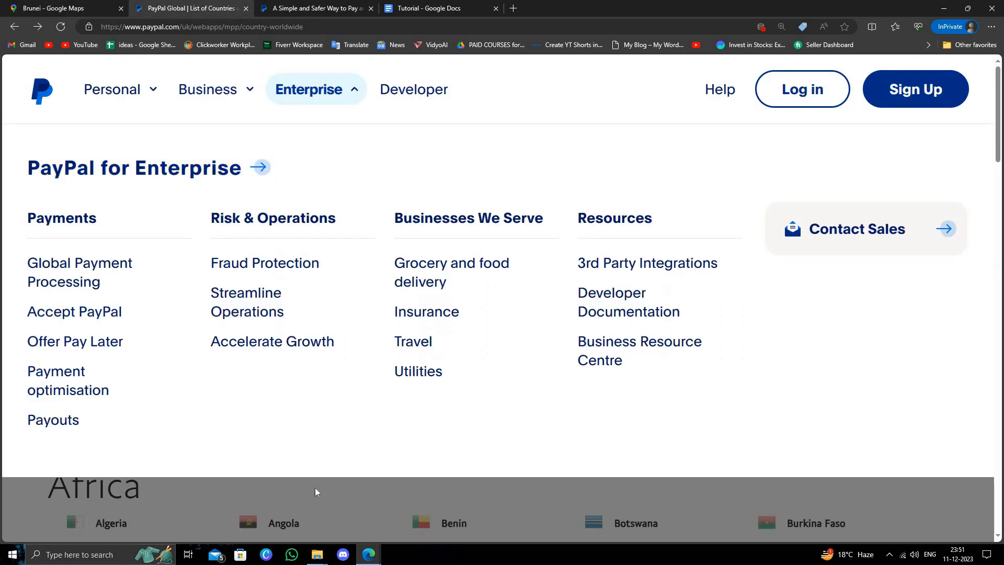
# Choose Brunei from the country list to load paypal.com/bn/home.
pyautogui.click(308, 89)
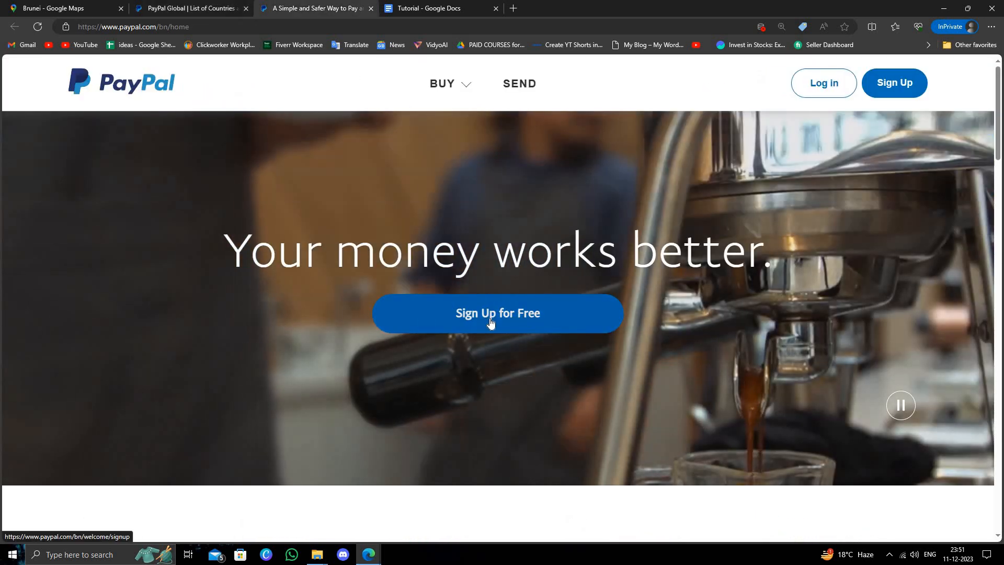
# Start a free sign-up with Brunei as the country of residence.
pyautogui.click(497, 313)
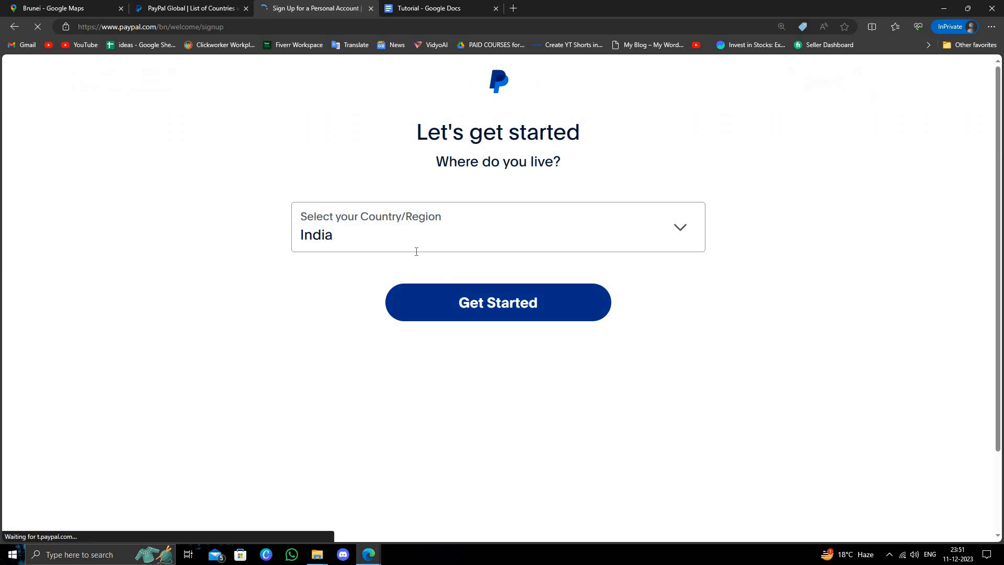
pyautogui.click(497, 227)
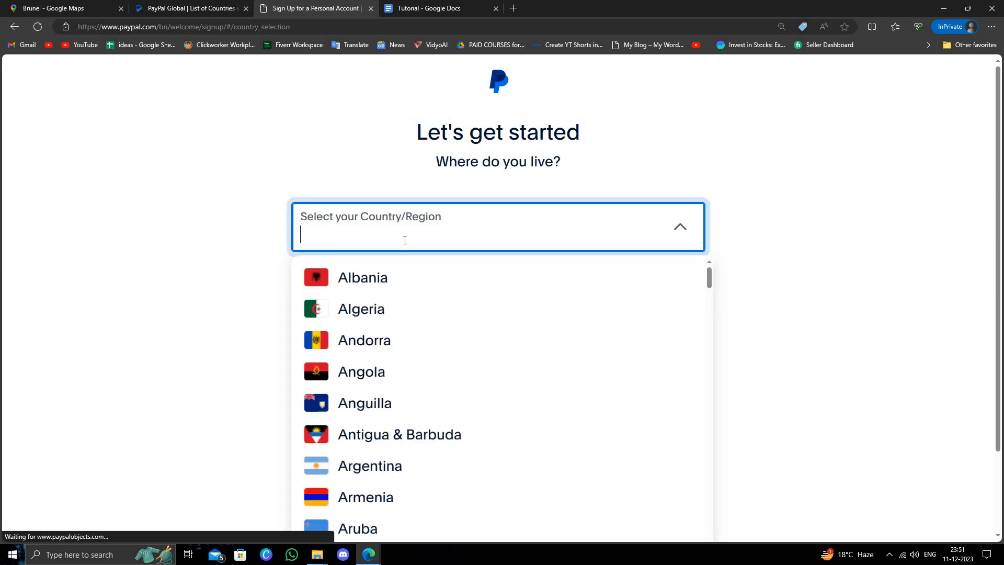
pyautogui.write('Brunei')
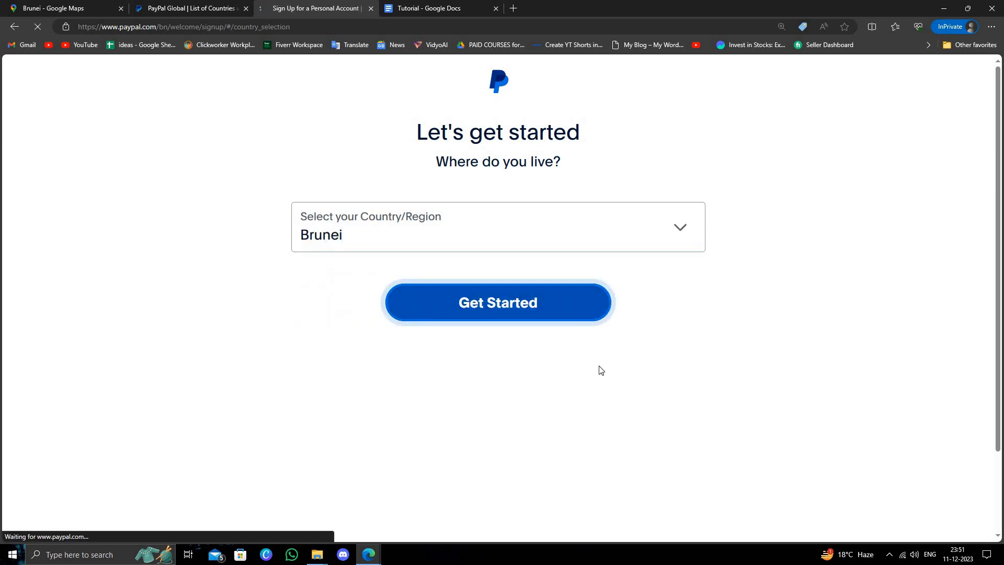
pyautogui.click(497, 302)
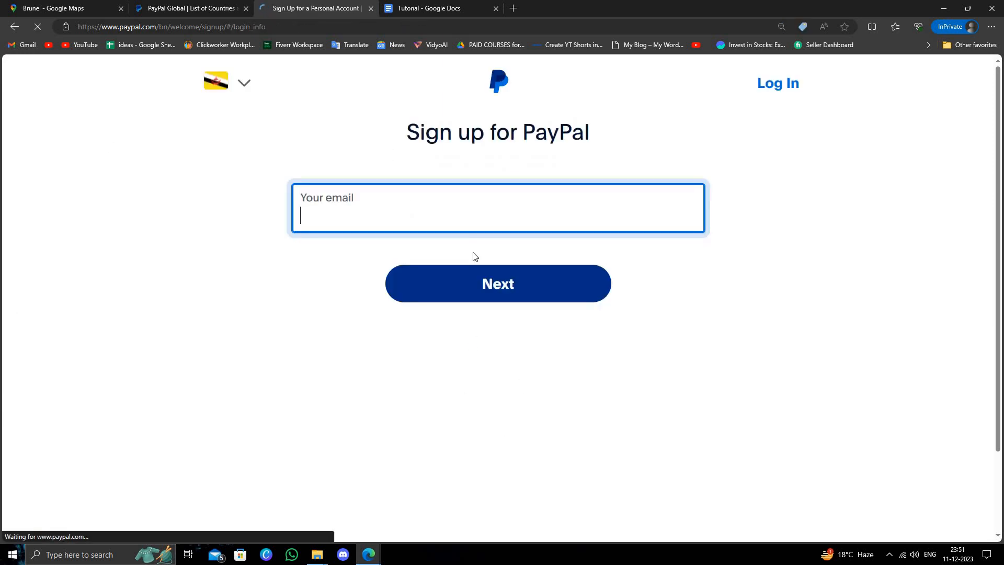
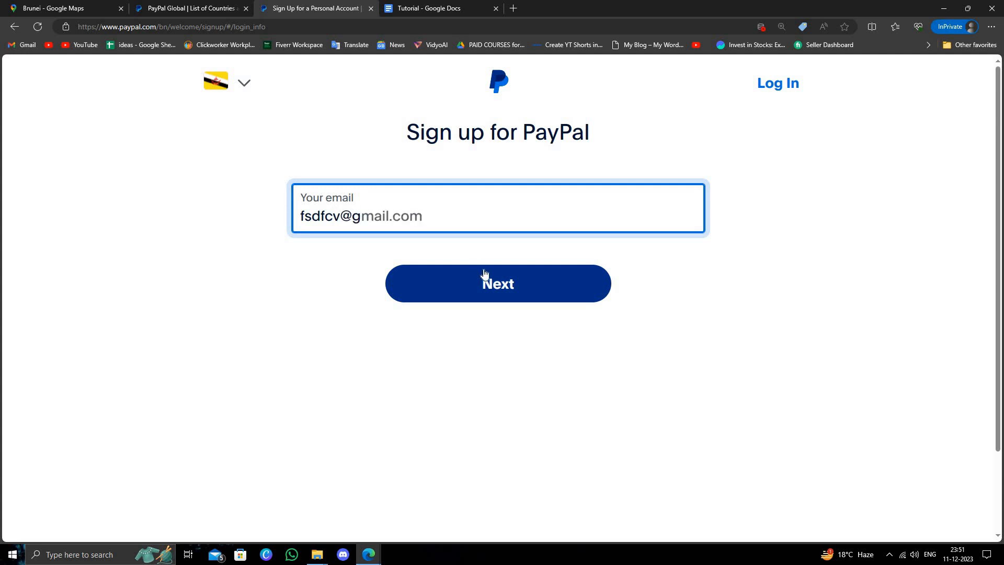
pyautogui.click(497, 283)
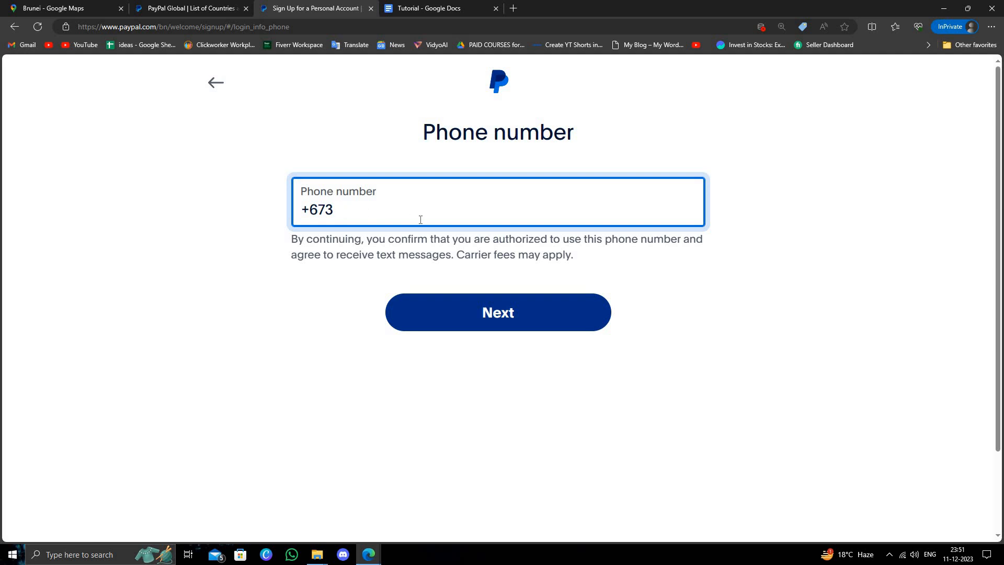
pyautogui.moveTo(465, 252)
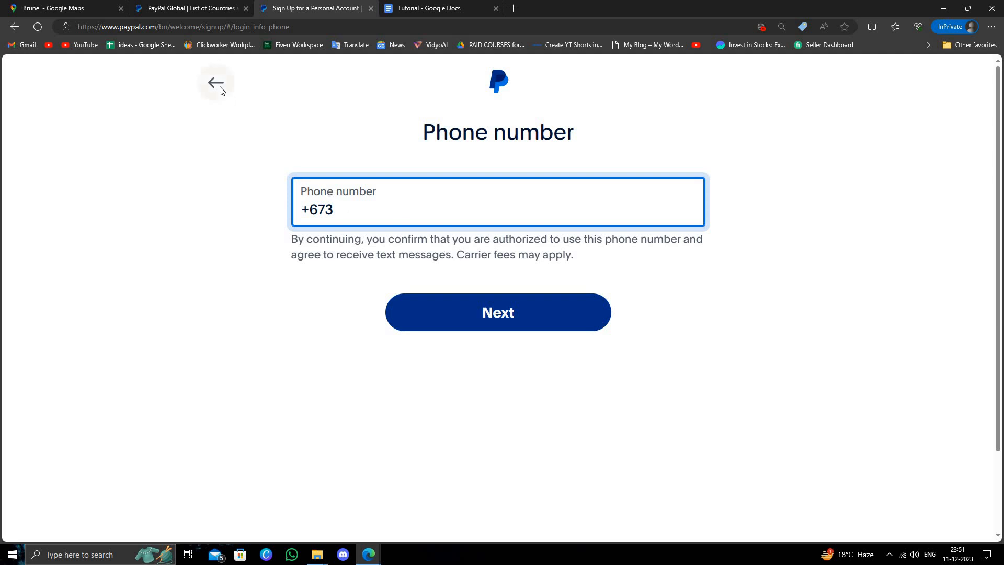
# Go back from the phone number page to the email page.
pyautogui.click(498, 311)
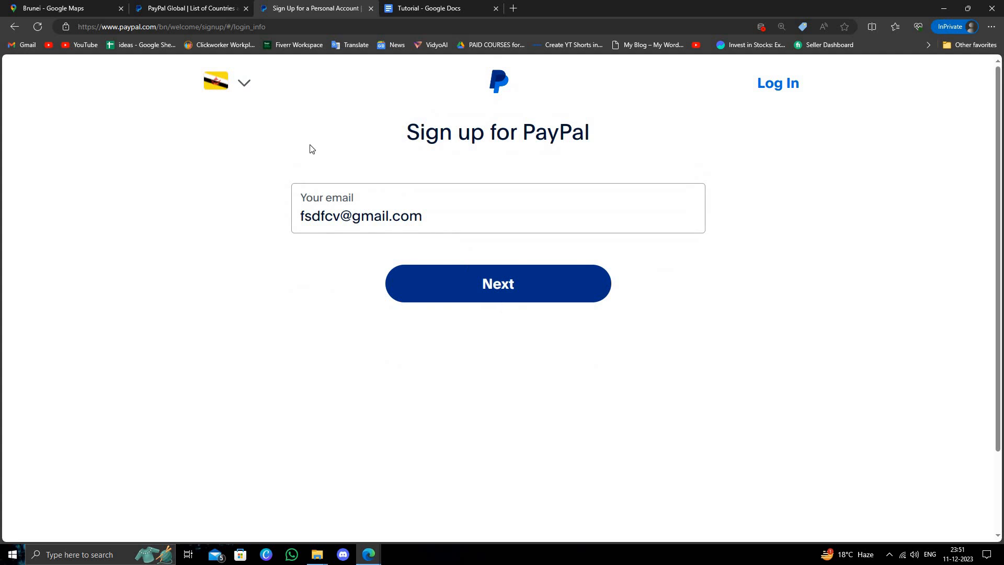
pyautogui.moveTo(491, 45)
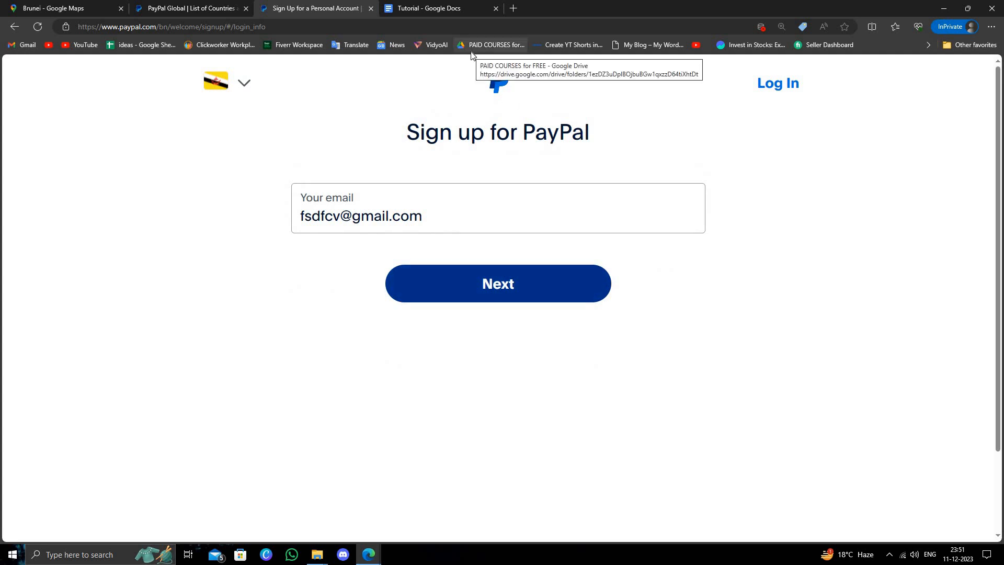
pyautogui.moveTo(455, 82)
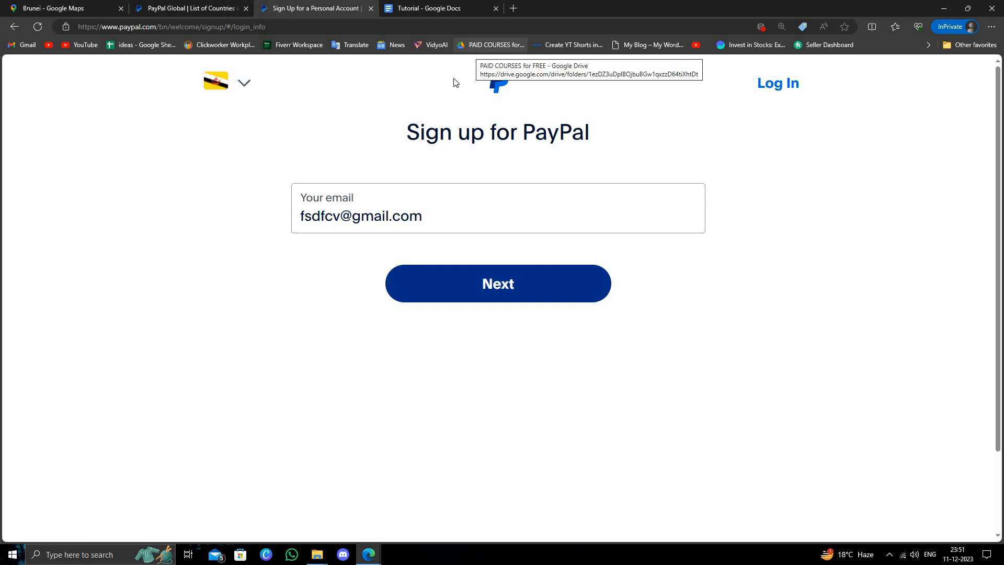